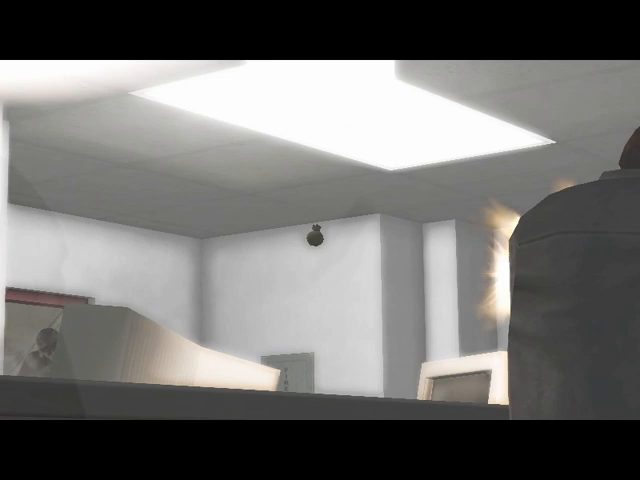
{"action": "mouse_move", "coordinate": [320, 240]}
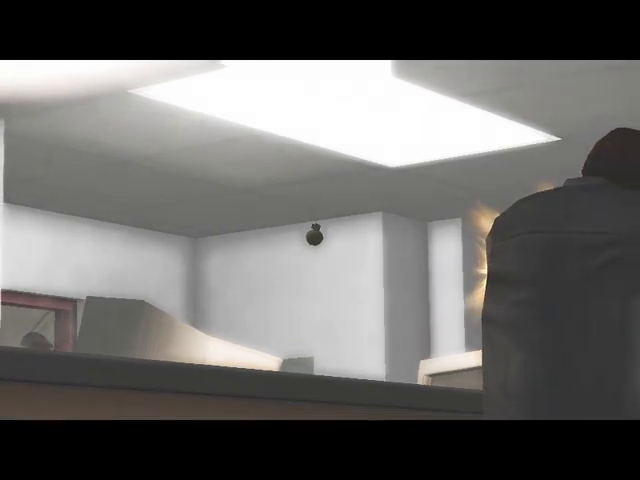